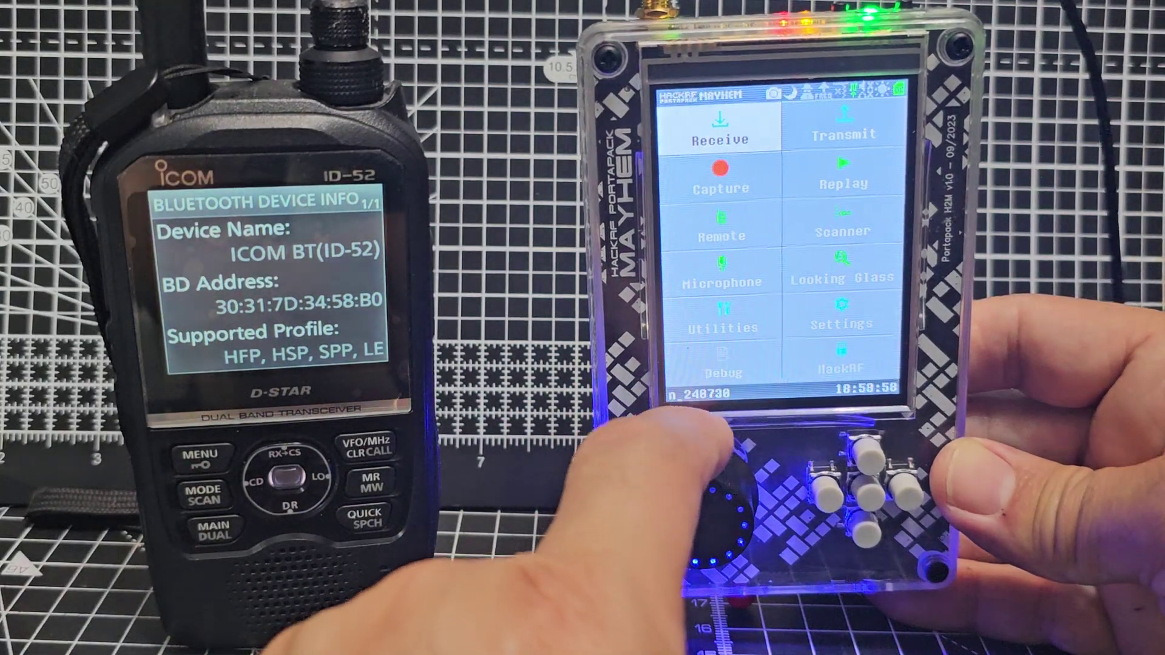
Step: Select Receive on the main menu to bring up the receiver apps list
{"action": "left_click", "coordinate": [718, 127]}
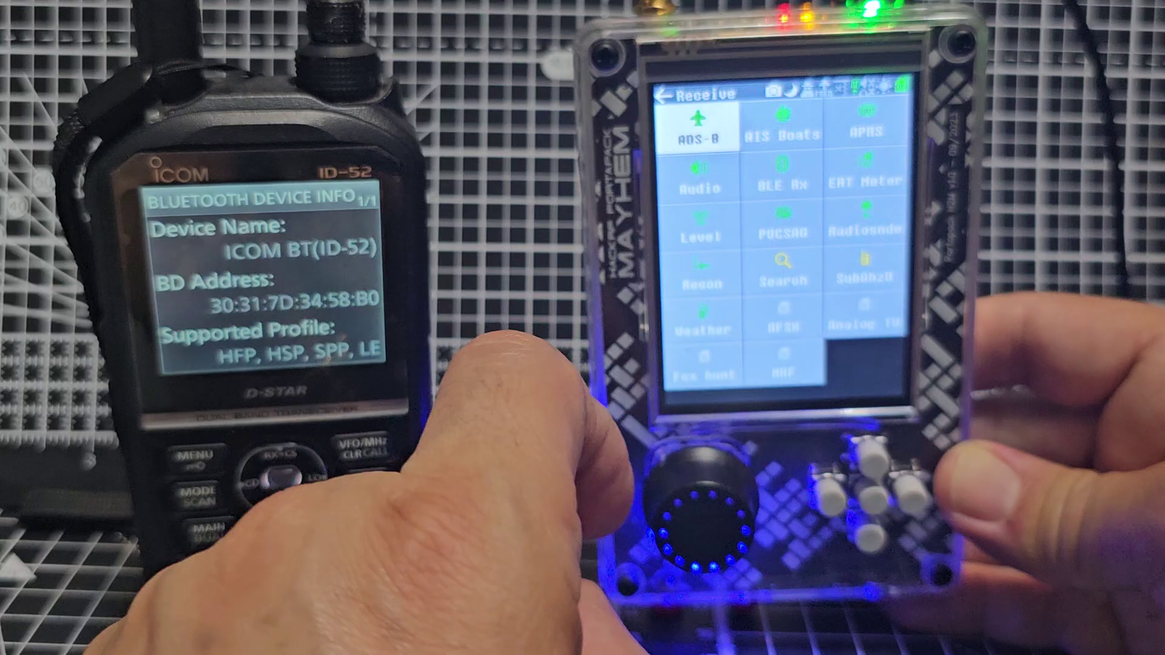